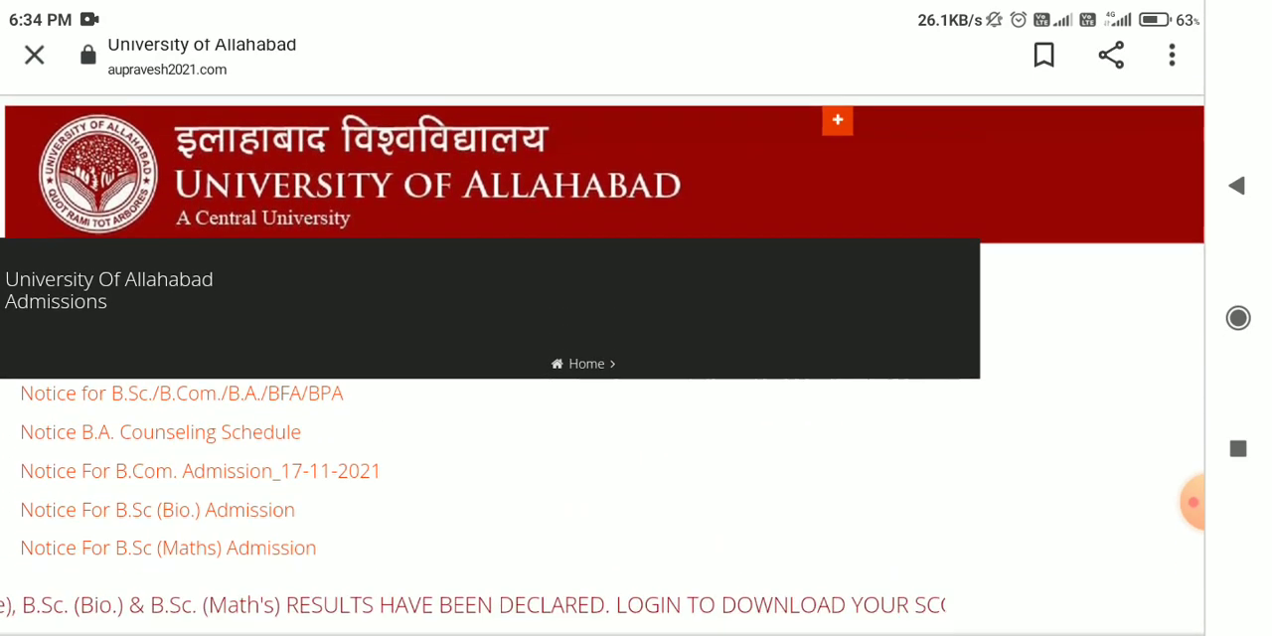
# - Bring the 'YOUR SCORE CARD' section with the application forms dropdown and PROCEED button into view
pyautogui.scroll(-3)
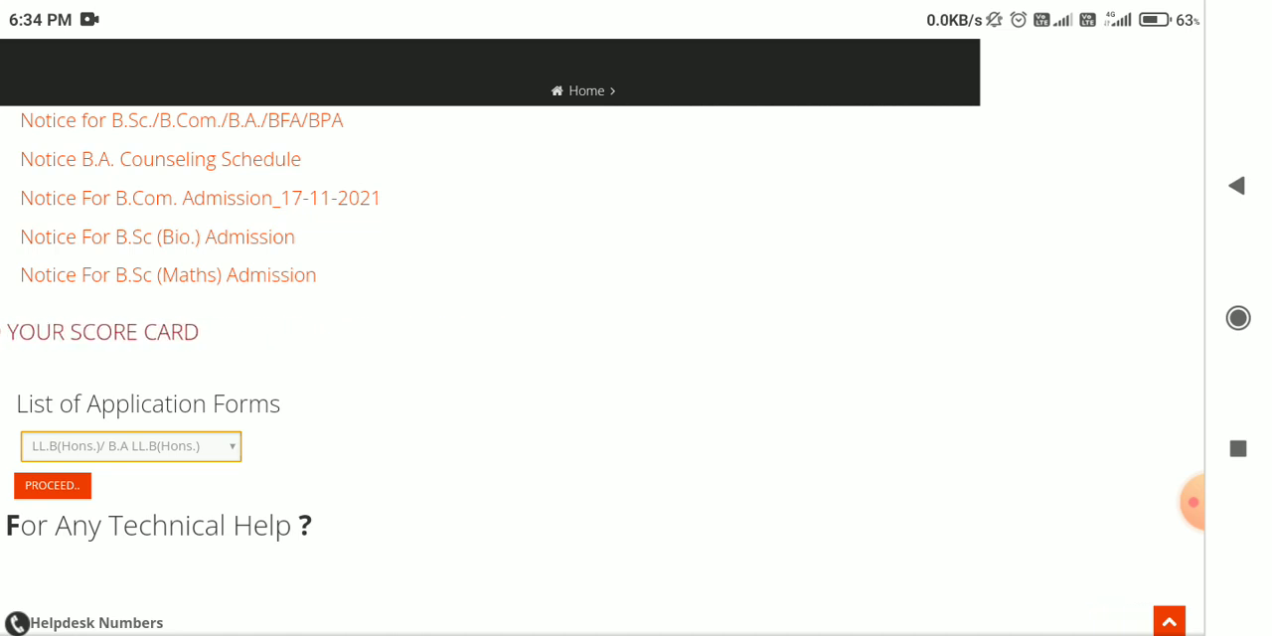
# - Choose PGAT from the List of Application Forms and proceed to its entrance examination page
pyautogui.click(131, 445)
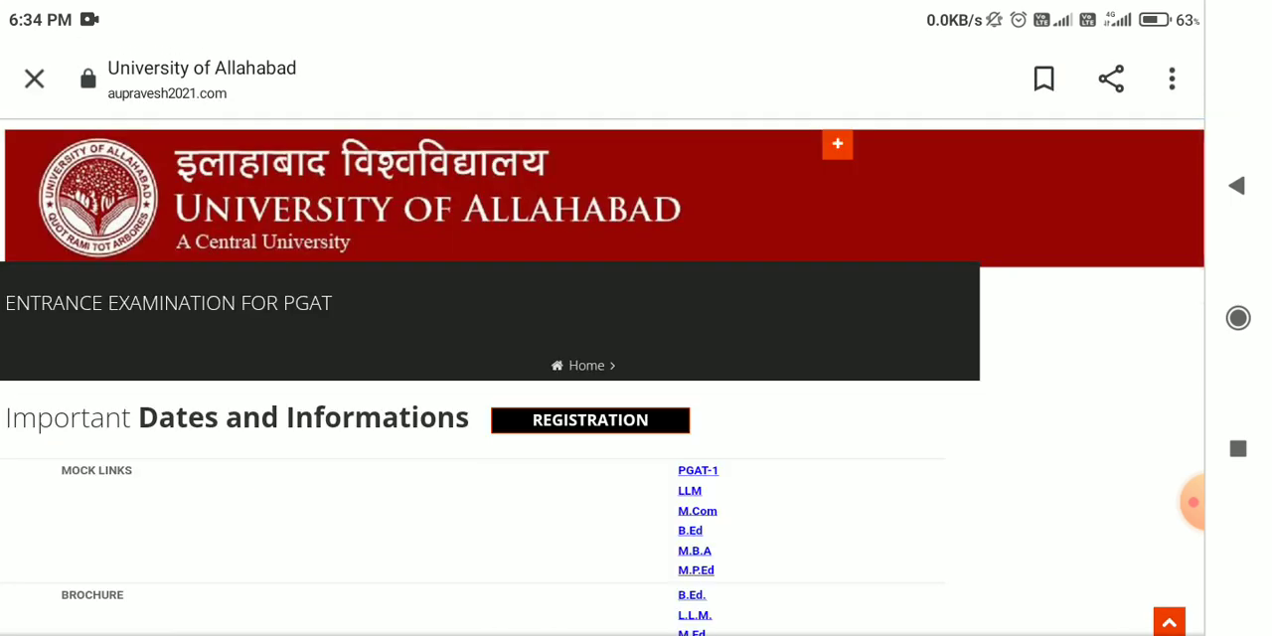
# - Bring the PGAT Log In form with Login ID and Password fields into view past the Important Dates table
pyautogui.scroll(-3)
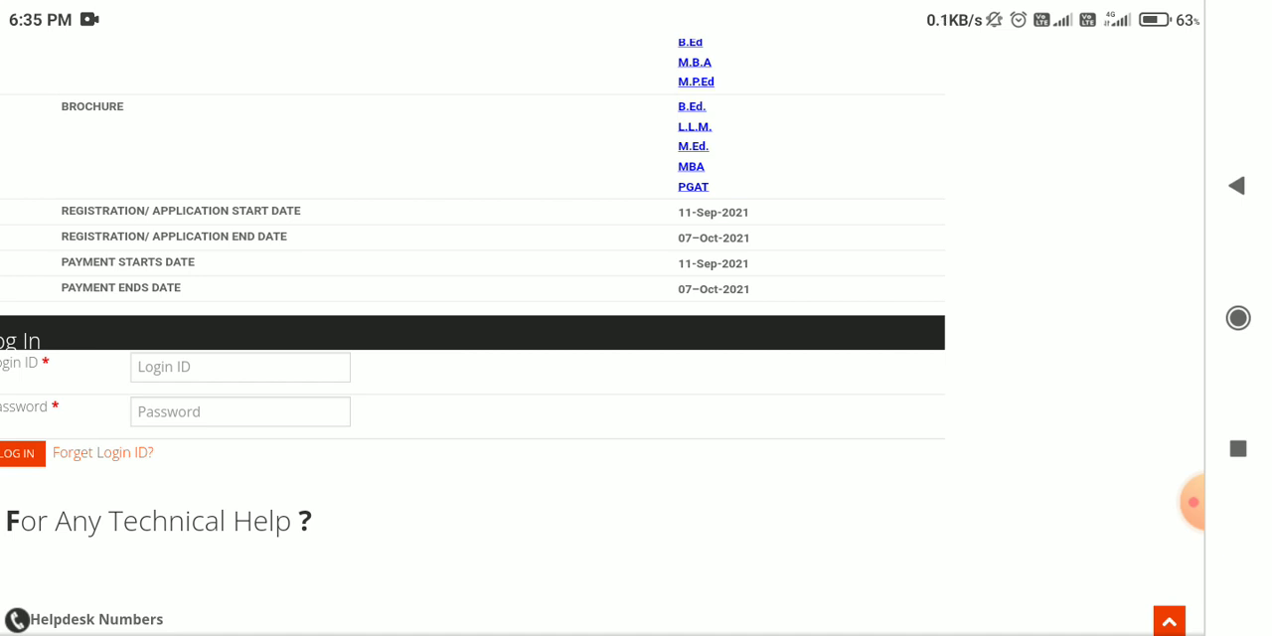
pyautogui.click(1169, 501)
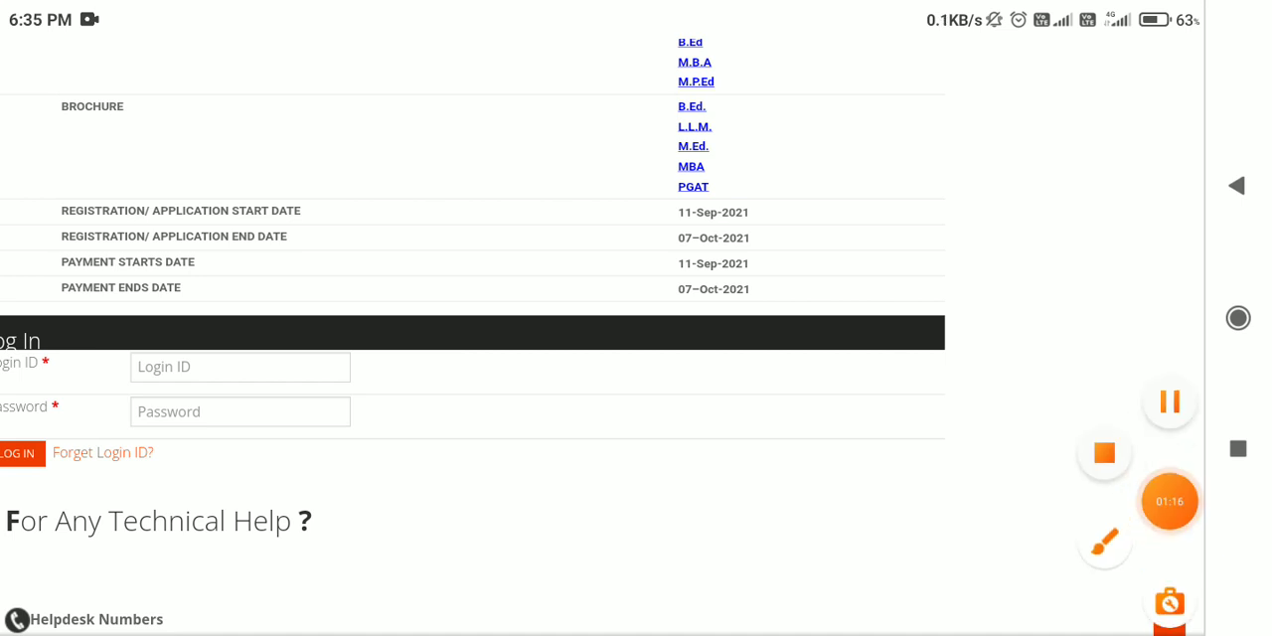